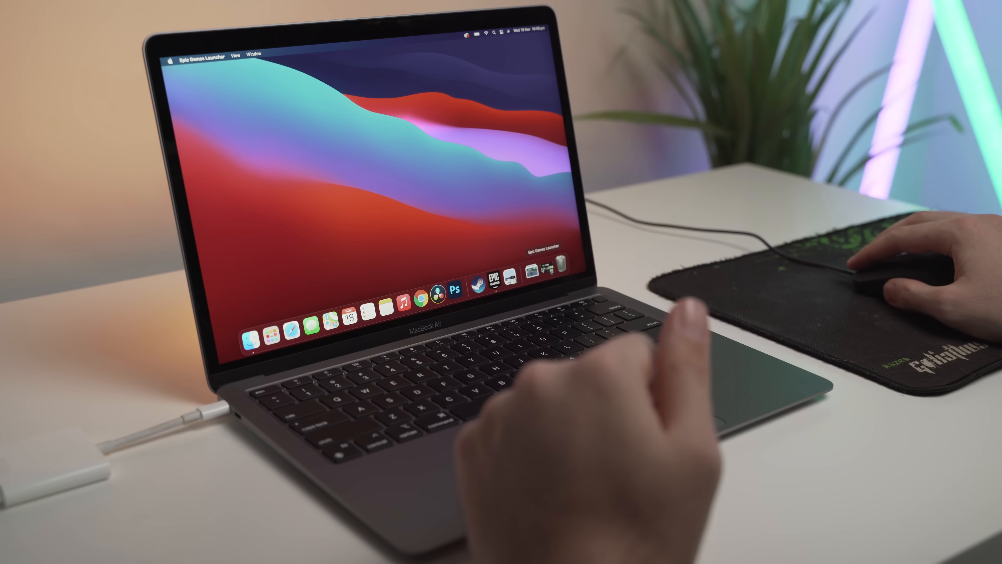
Launch Fortnite from the Epic Games Launcher library
{"action": "left_click", "coordinate": [493, 277]}
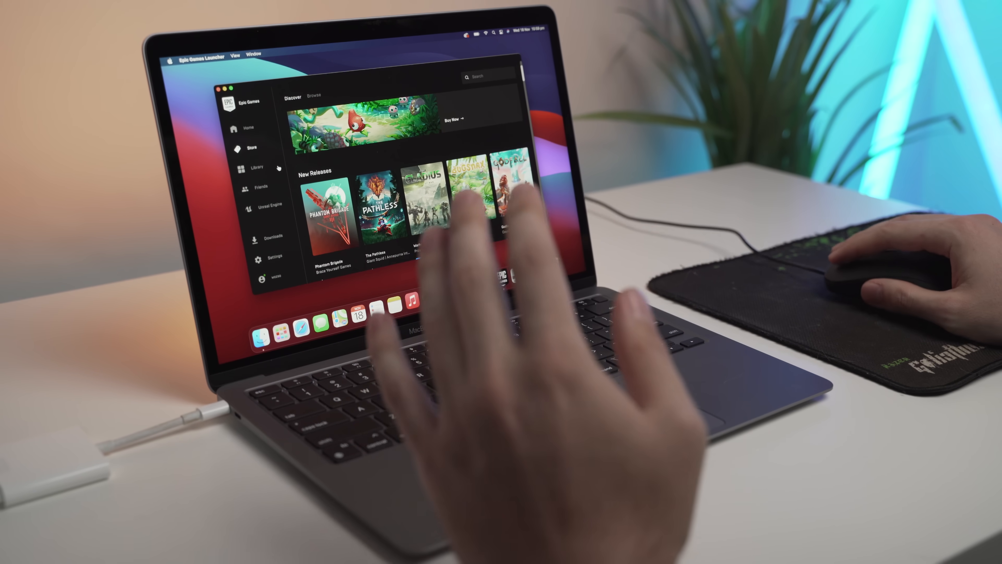
{"action": "left_click", "coordinate": [256, 165]}
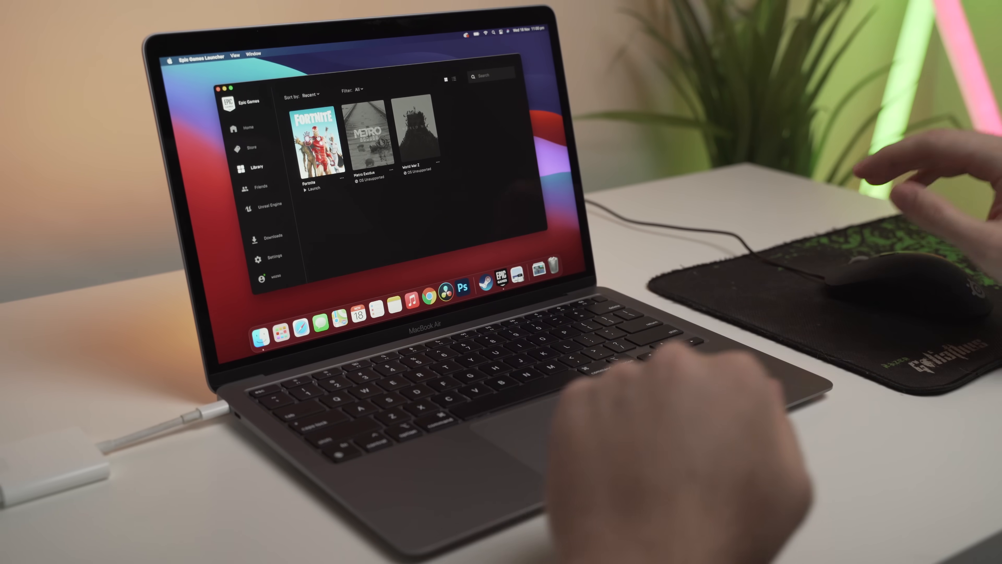
{"action": "left_click", "coordinate": [313, 188]}
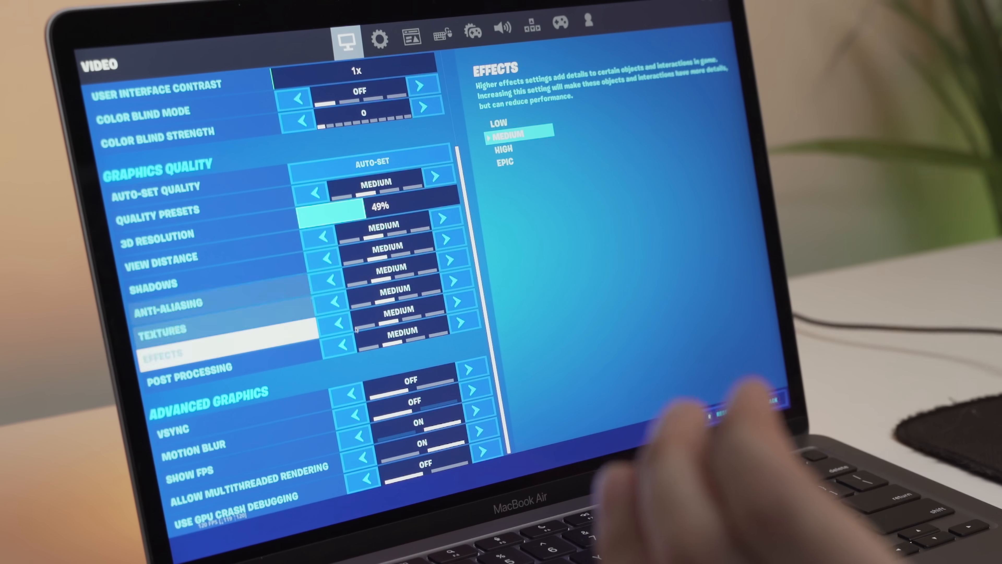
Check that VSync and Motion Blur are off under Advanced Graphics
{"action": "left_click", "coordinate": [214, 429]}
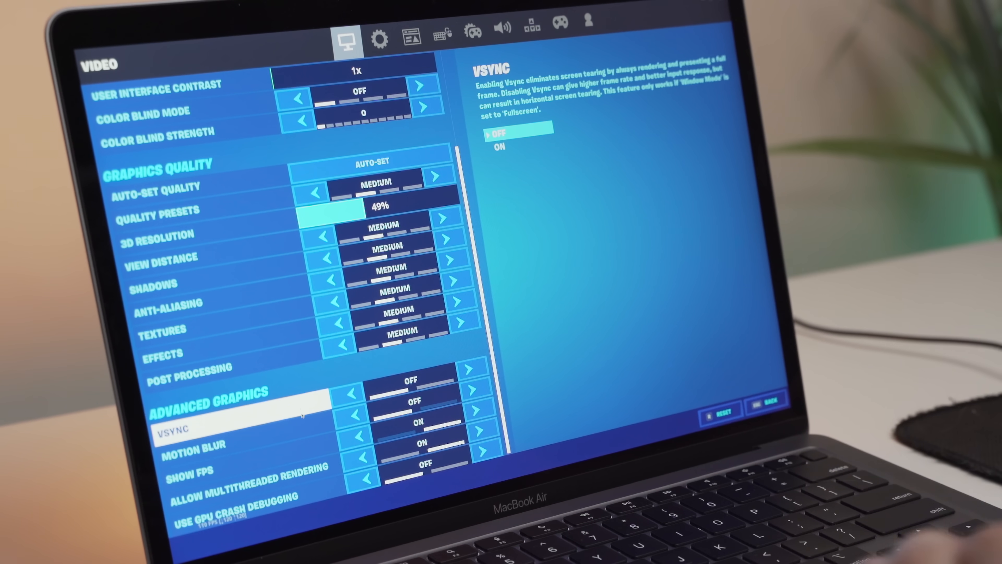
{"action": "left_click", "coordinate": [199, 444]}
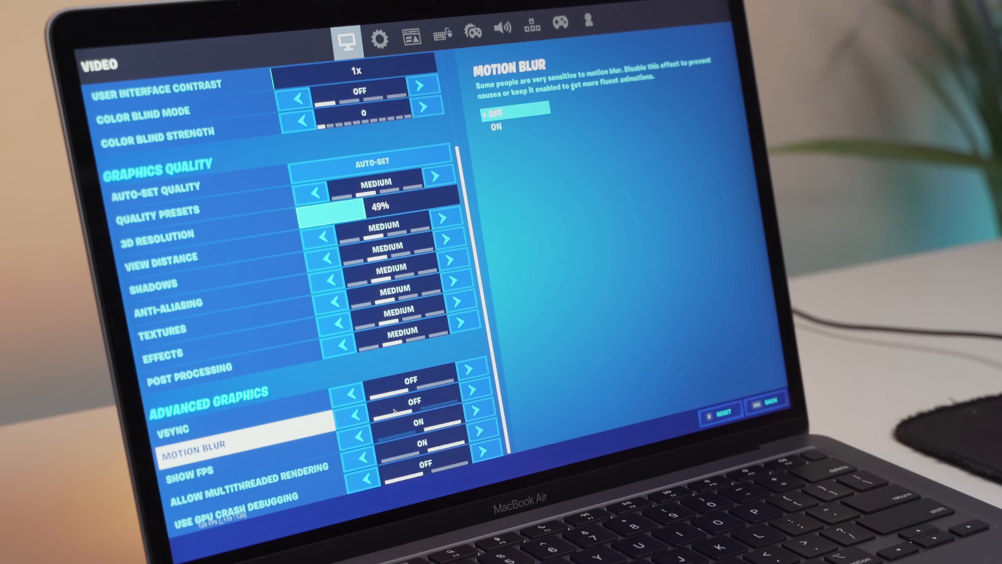
{"action": "left_click", "coordinate": [217, 474]}
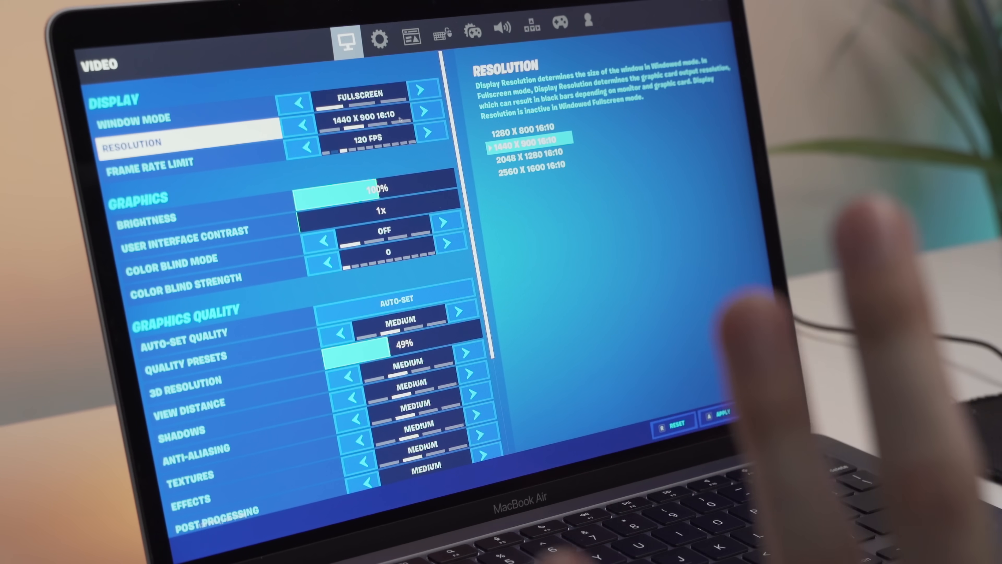
Raise the display resolution to 2048 x 1280 using the Resolution arrow
{"action": "left_click", "coordinate": [423, 111]}
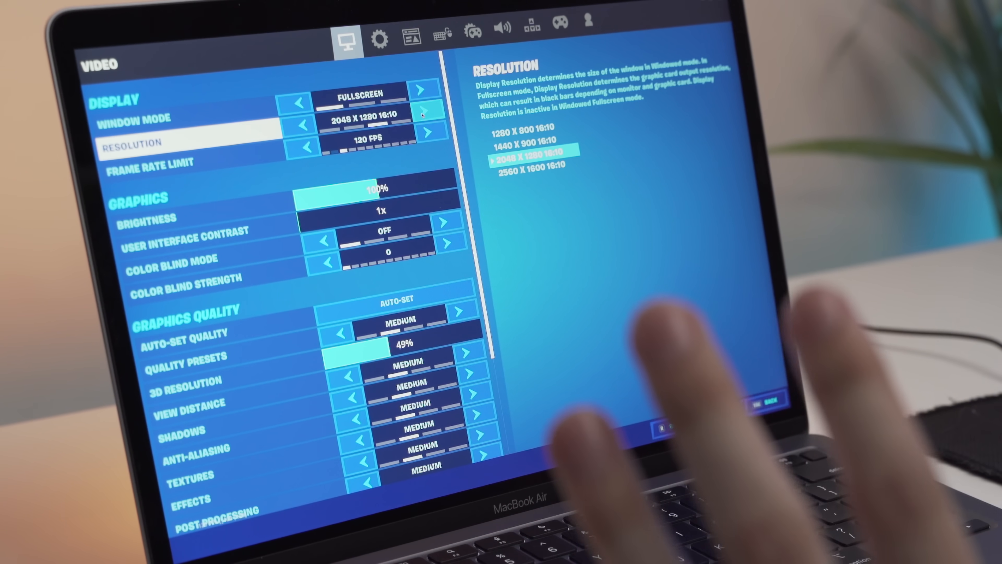
{"action": "left_click", "coordinate": [424, 114]}
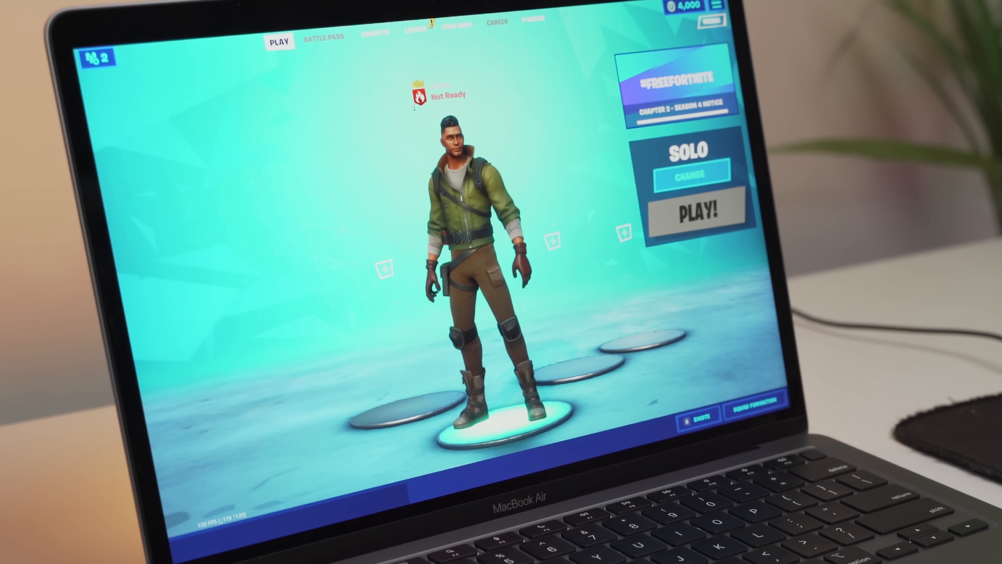
Start a Solo match with PLAY! and wait for the battle bus
{"action": "left_click", "coordinate": [698, 211]}
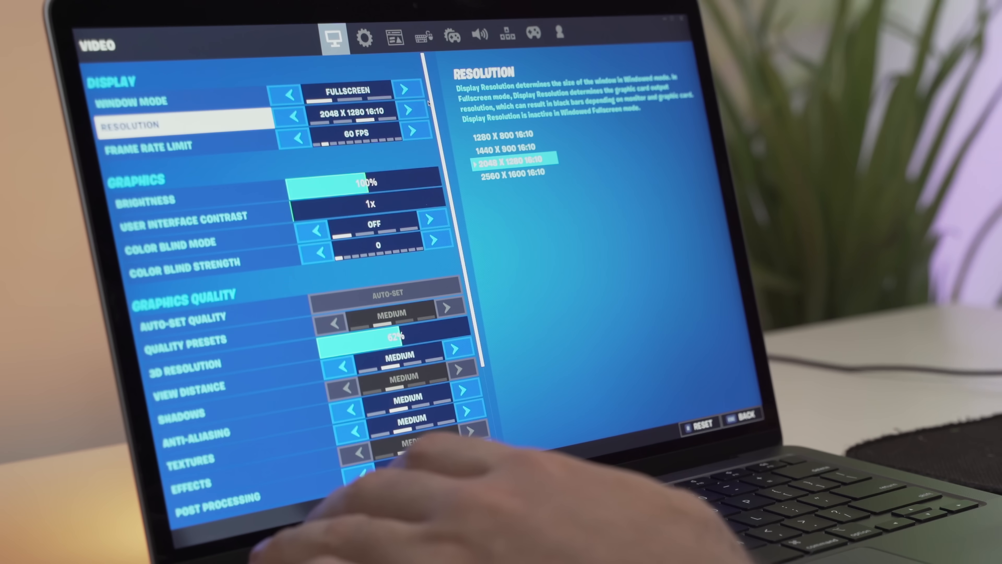
{"action": "left_click", "coordinate": [411, 110]}
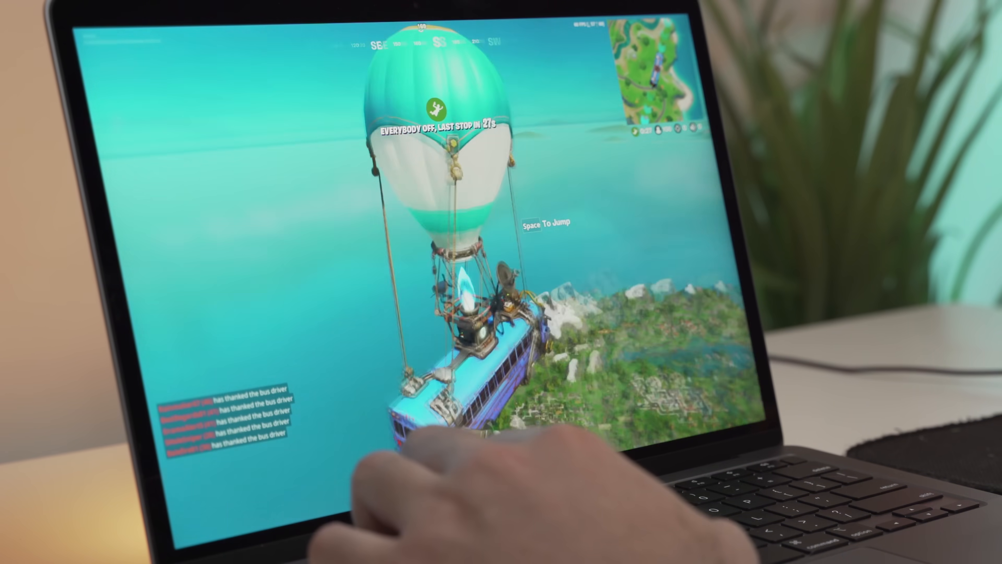
Jump out of the battle bus over the island
{"action": "key", "text": "space"}
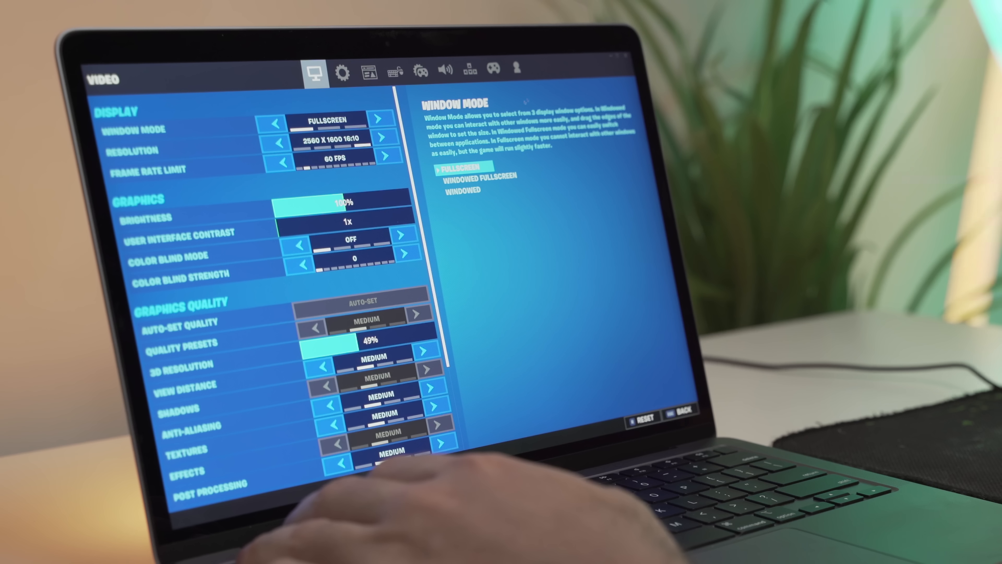
{"action": "left_click", "coordinate": [386, 157]}
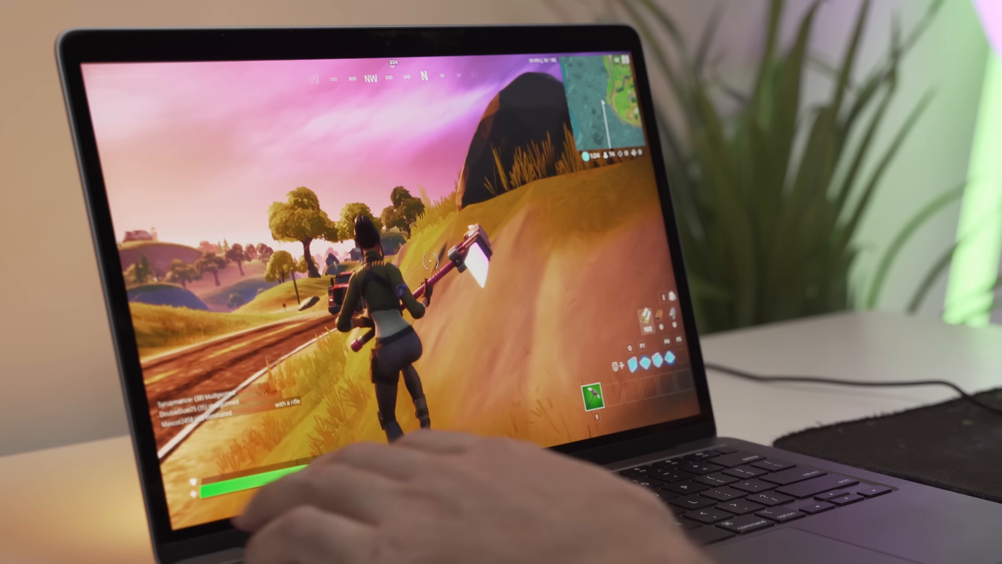
Leave the match via the in-game menu and confirm LEAVE
{"action": "key", "text": "Escape"}
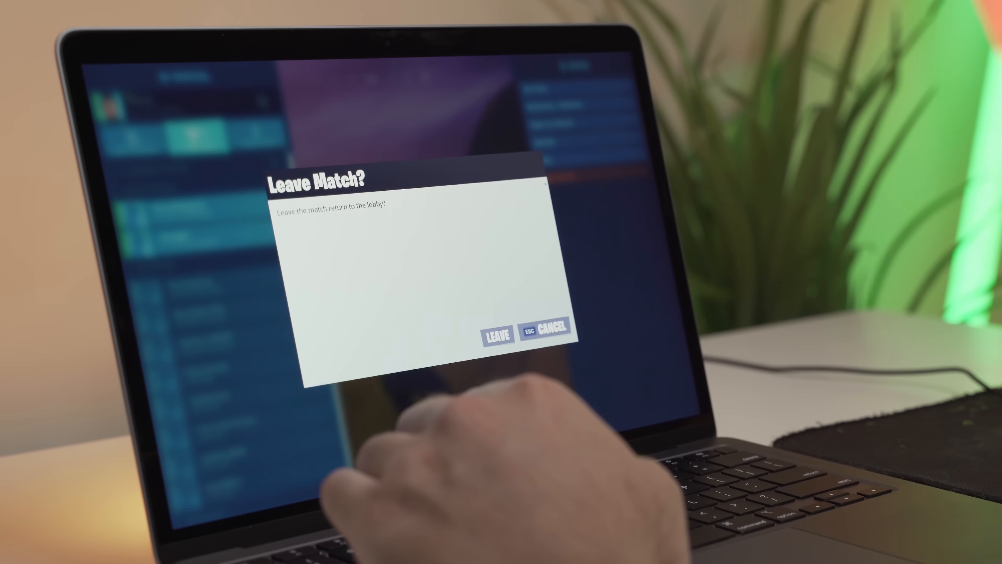
{"action": "left_click", "coordinate": [498, 332]}
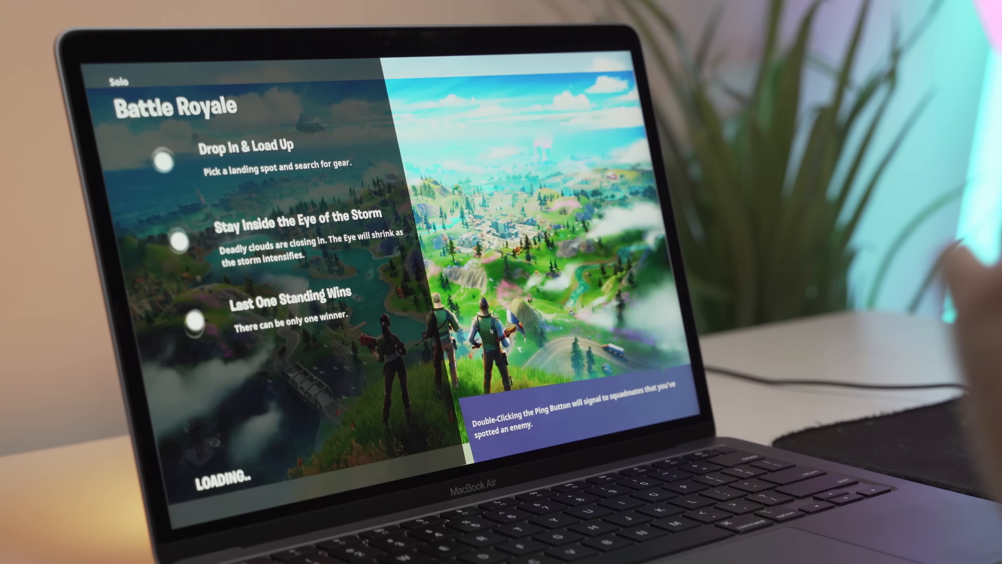